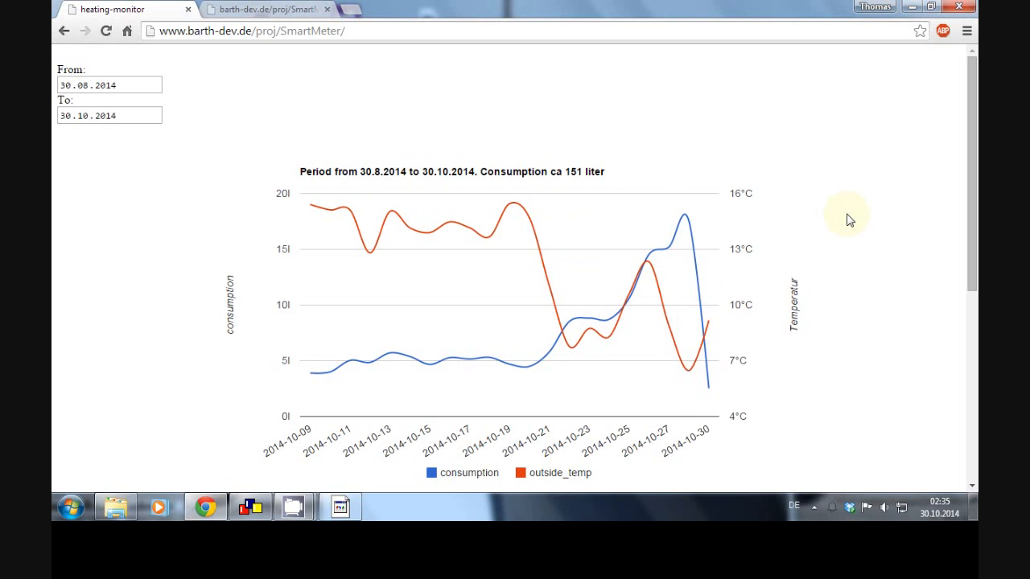
mouse_move(846, 225)
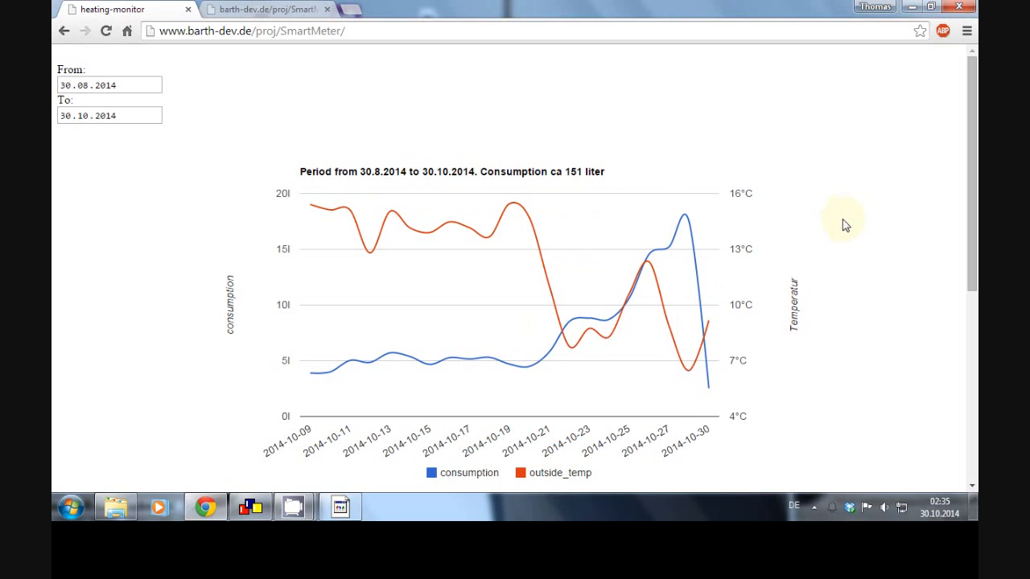
mouse_move(206, 265)
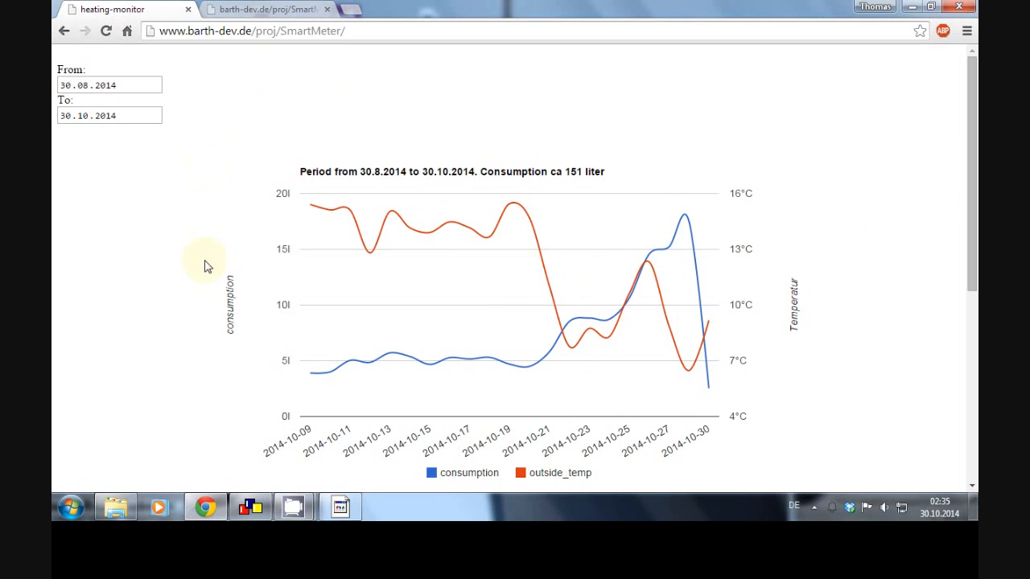
mouse_move(163, 248)
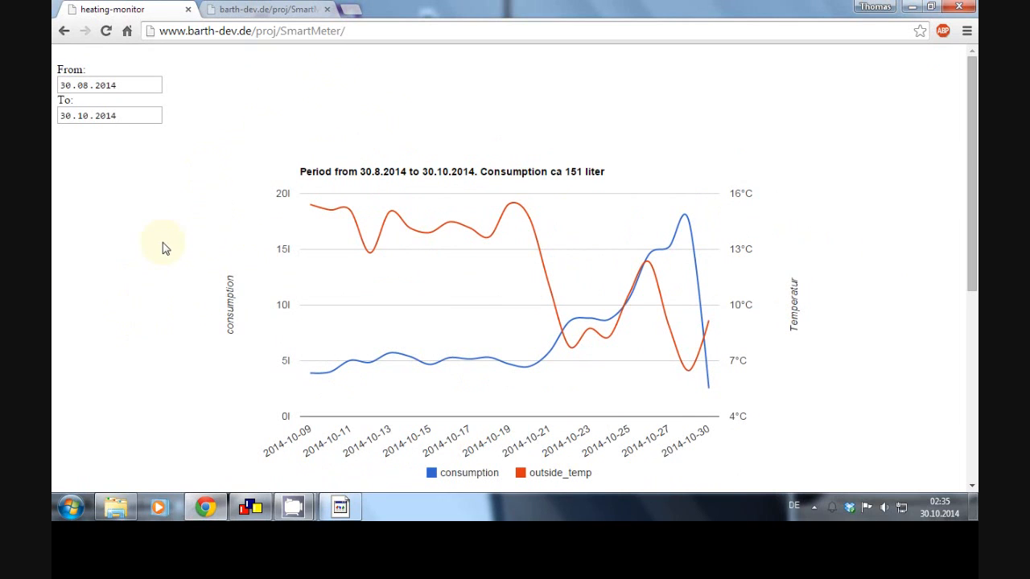
mouse_move(312, 373)
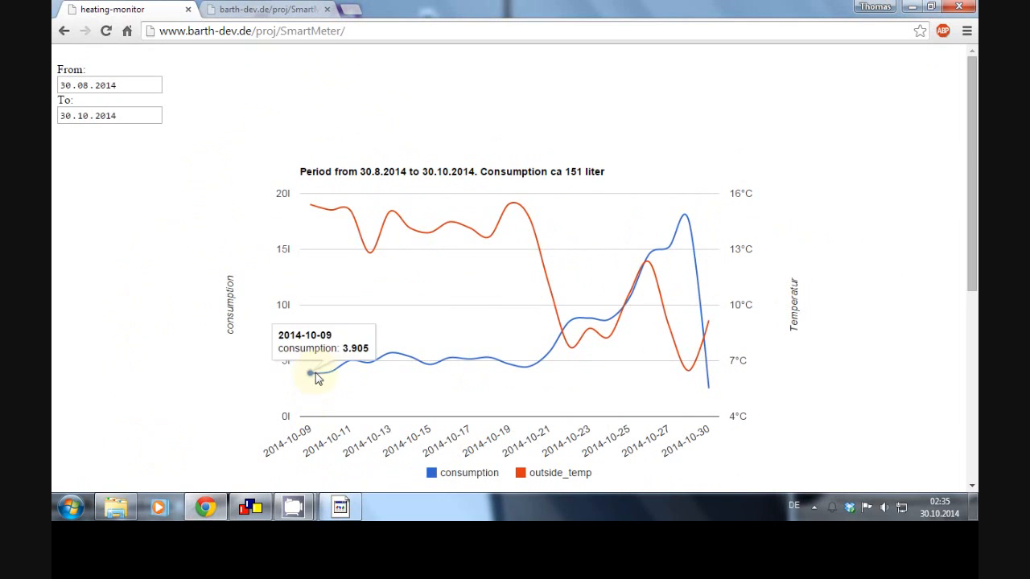
mouse_move(249, 377)
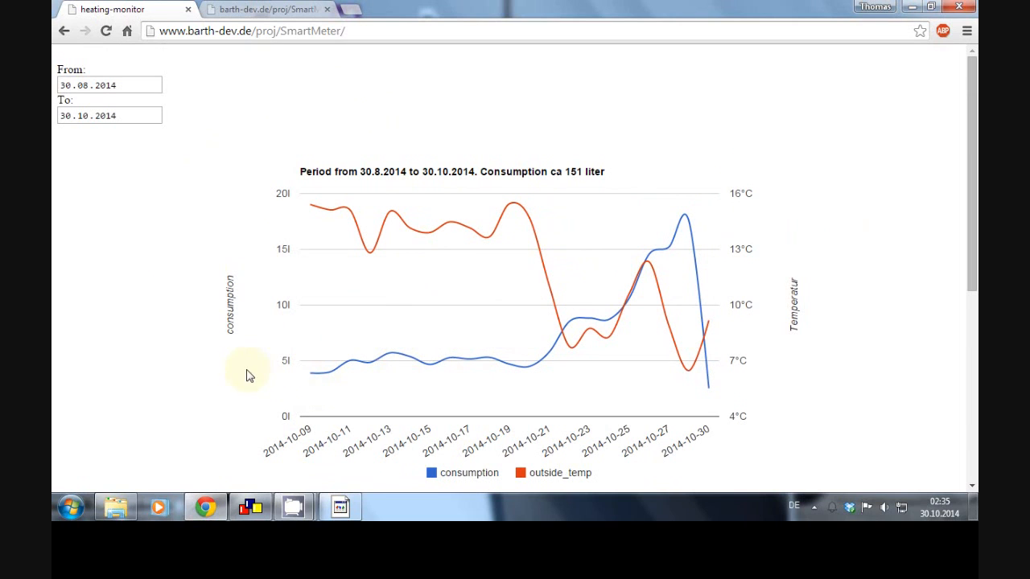
mouse_move(696, 289)
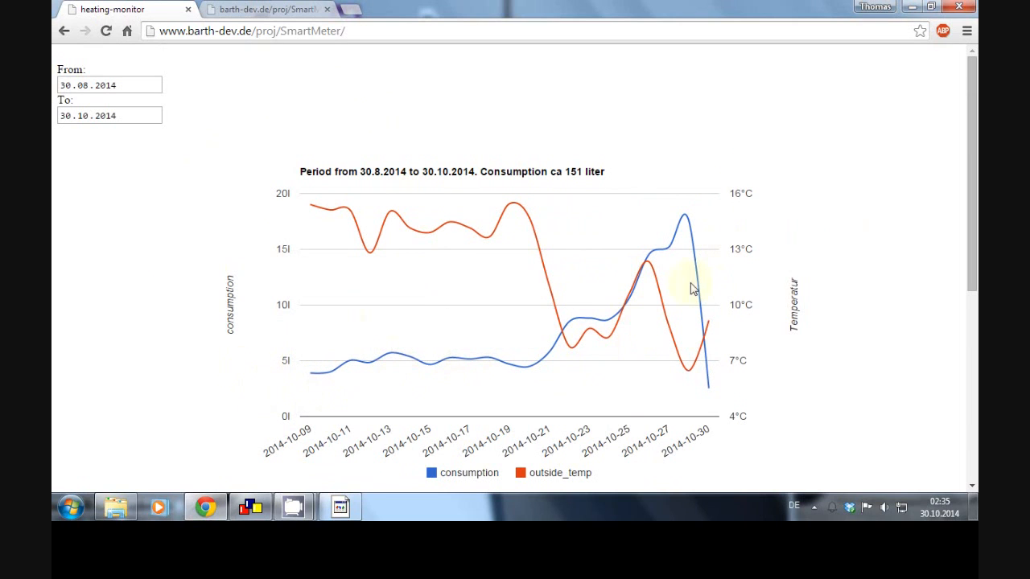
mouse_move(390, 233)
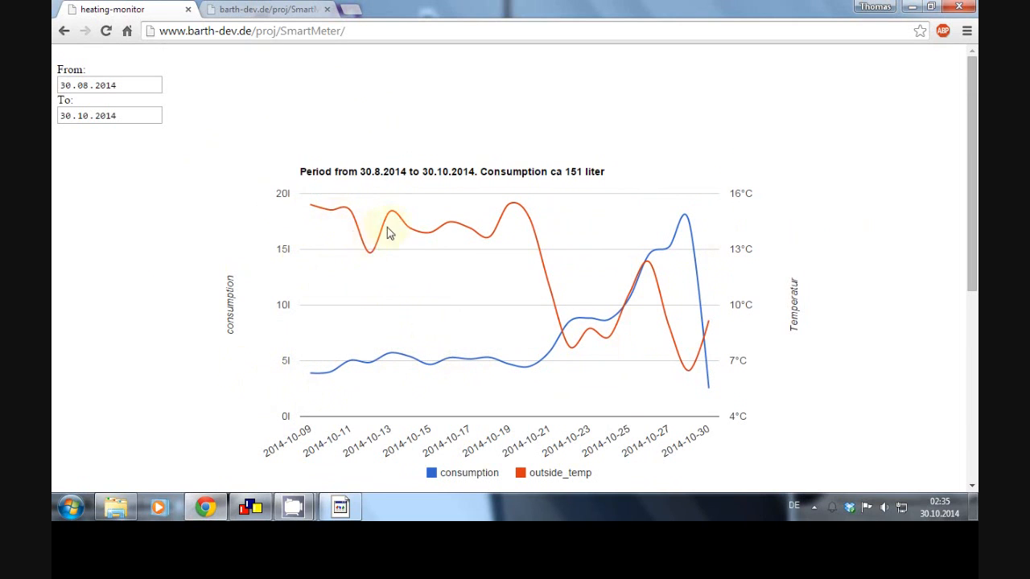
Scroll to the period chart and load the details chart for Friday 17.10.2014.
scroll(down, 3)
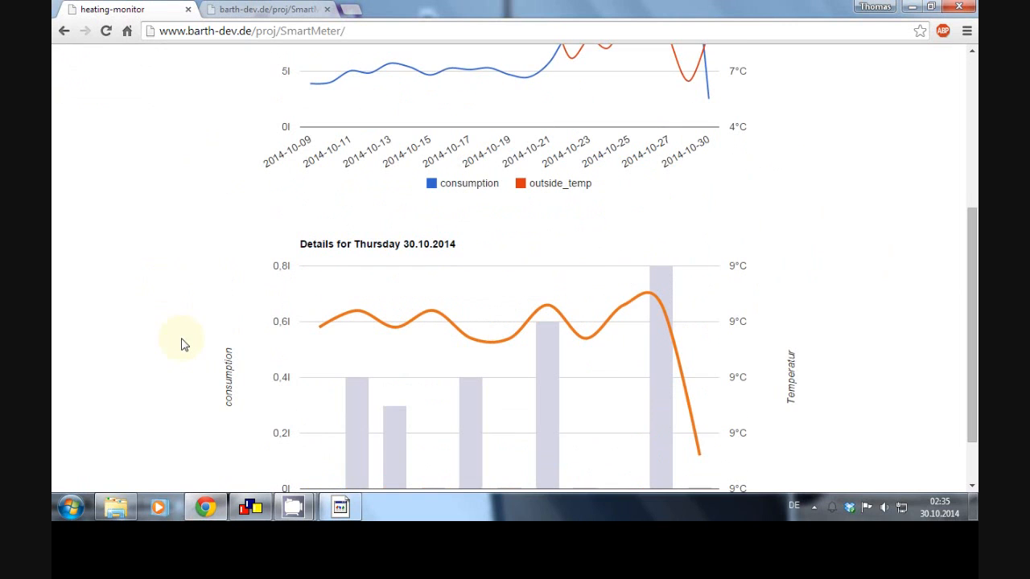
scroll(down, 3)
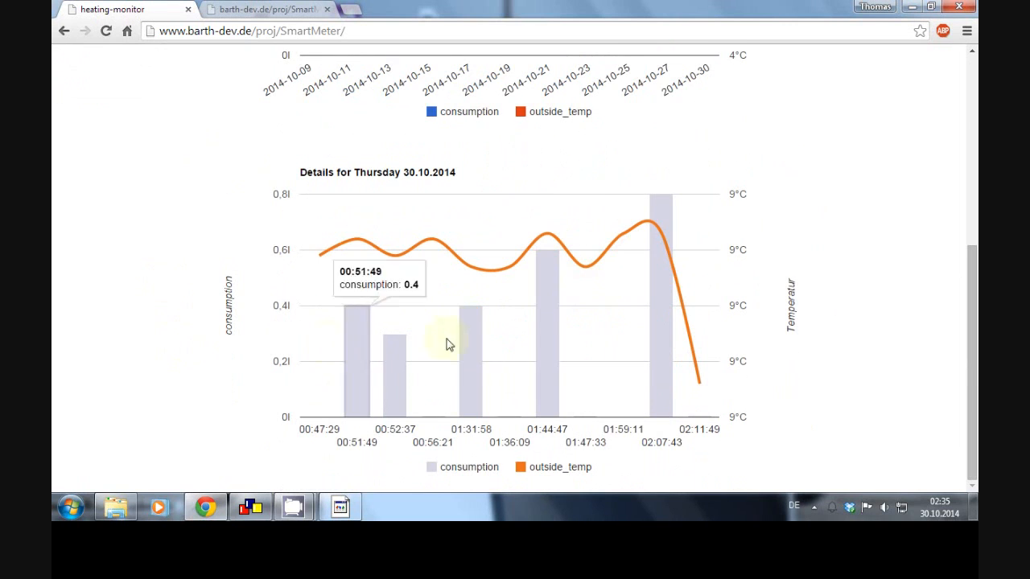
mouse_move(840, 321)
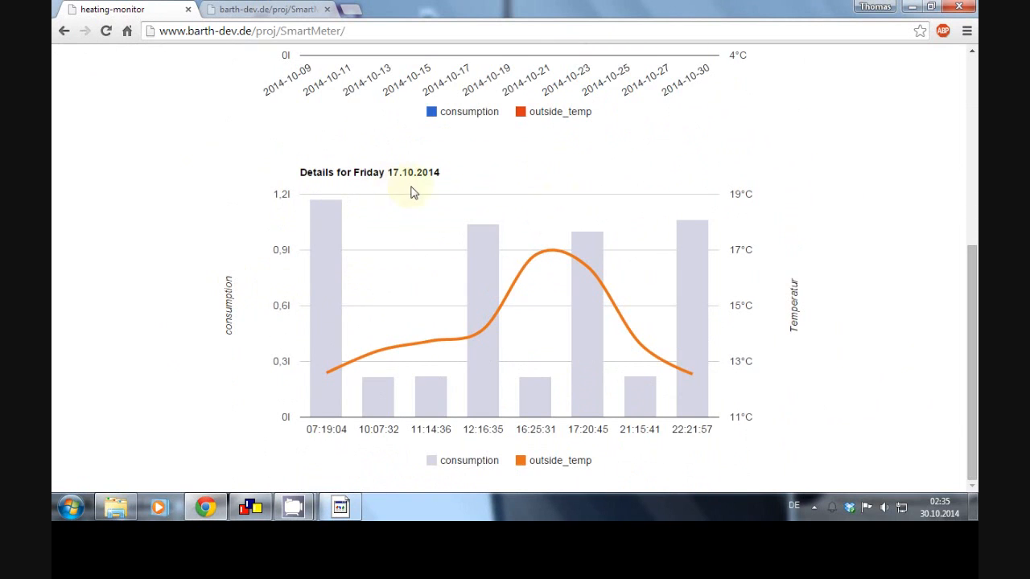
mouse_move(73, 249)
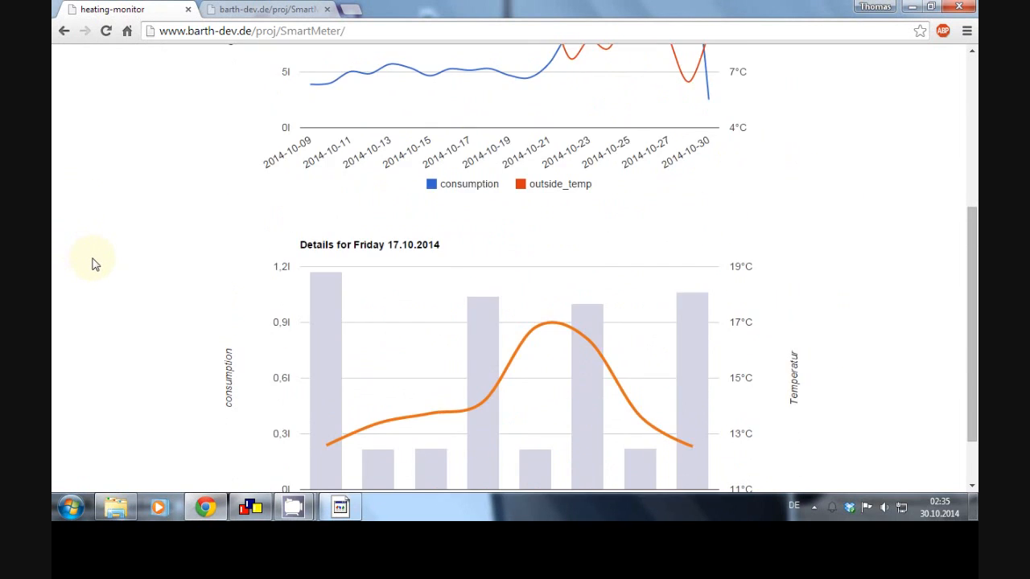
scroll(down, 3)
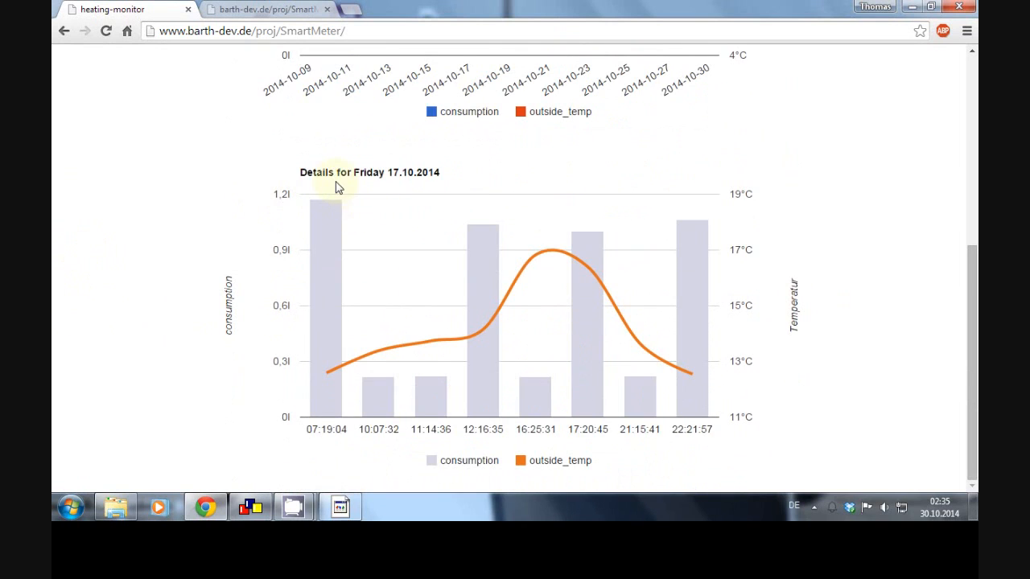
mouse_move(191, 272)
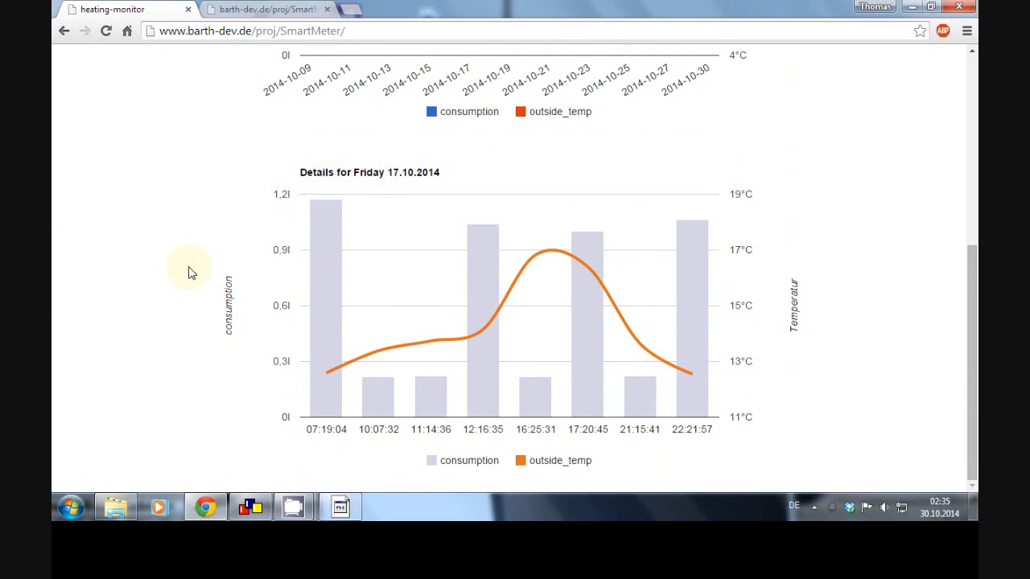
mouse_move(322, 282)
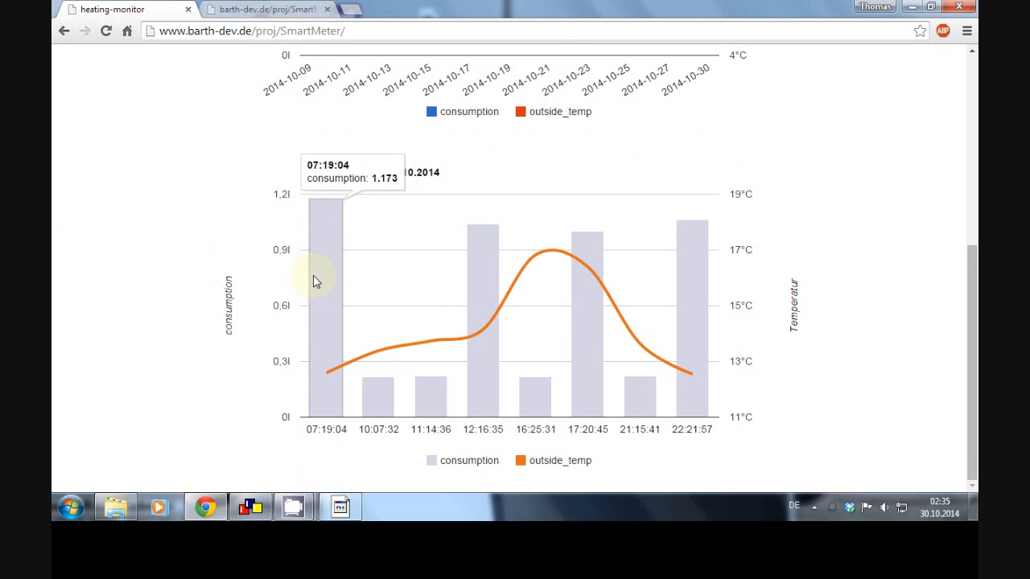
mouse_move(529, 396)
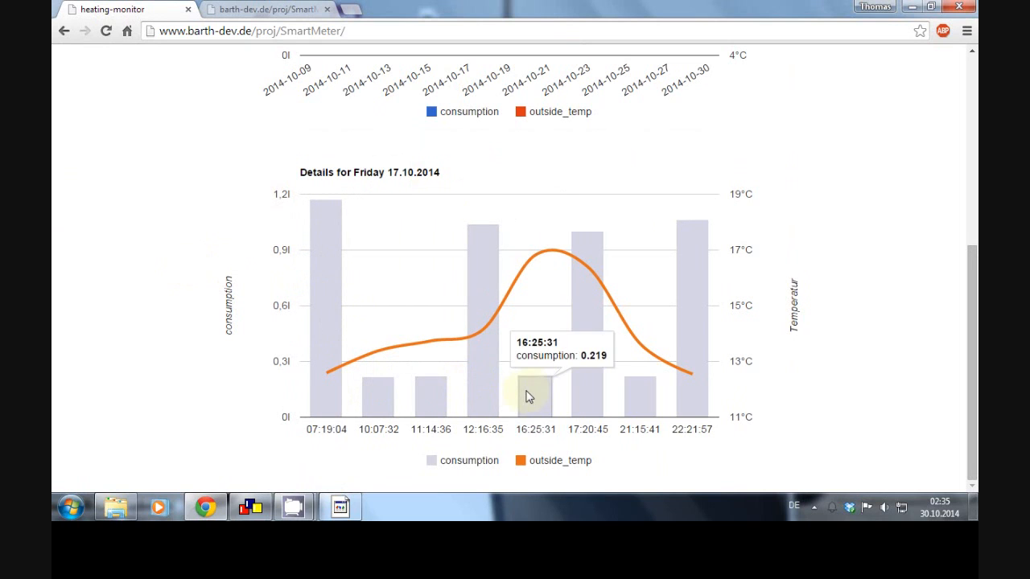
mouse_move(336, 389)
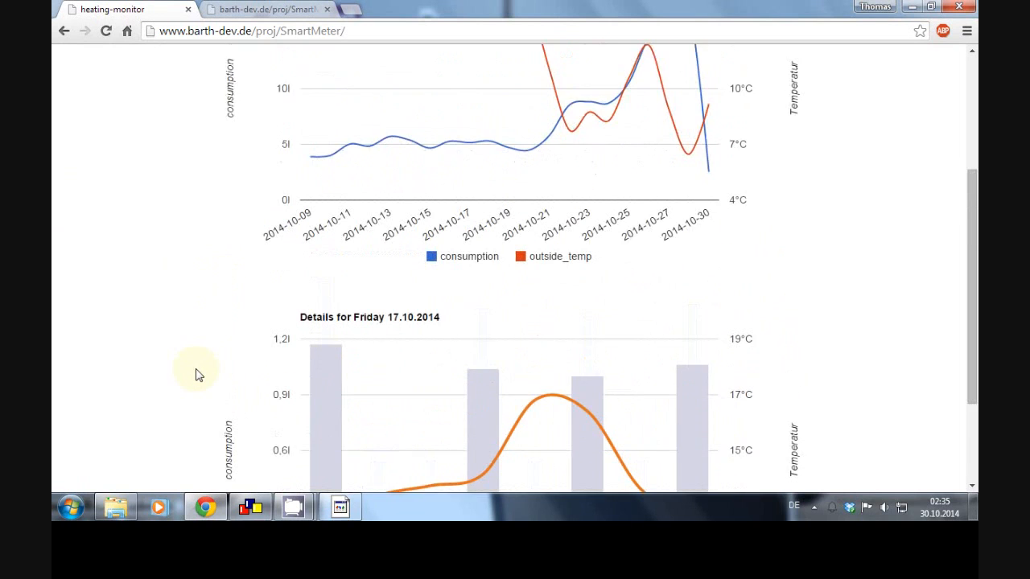
scroll(down, 3)
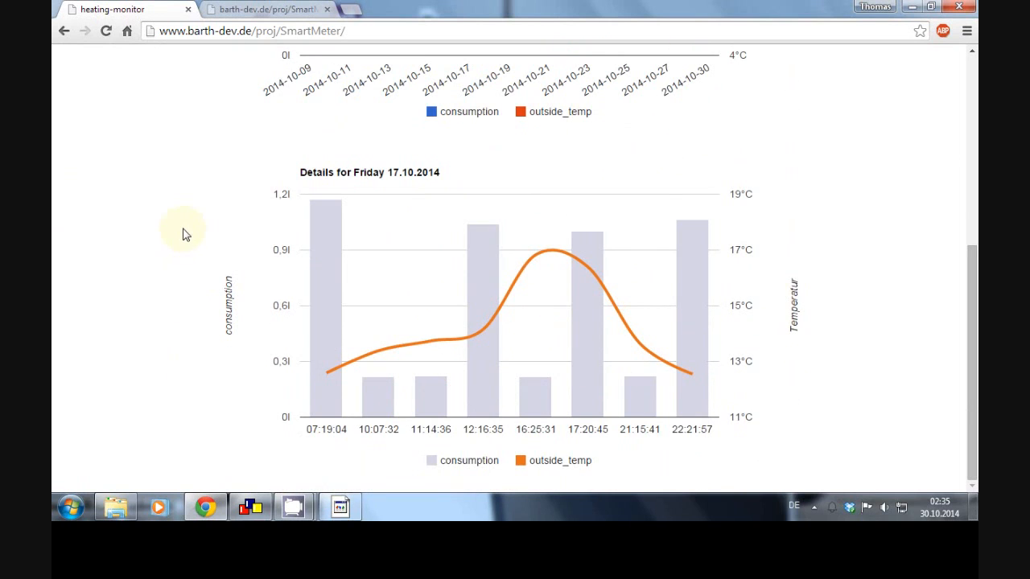
scroll(down, 3)
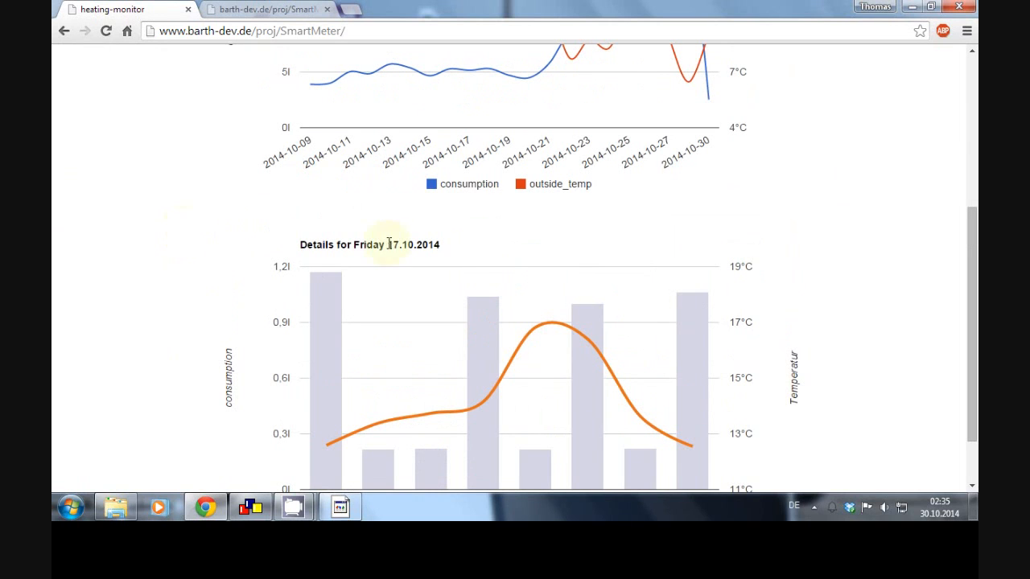
Request new_value.php?o=Frankfurt&d=900, get 'success', and reload to see ca 152 liter for the period.
scroll(down, 3)
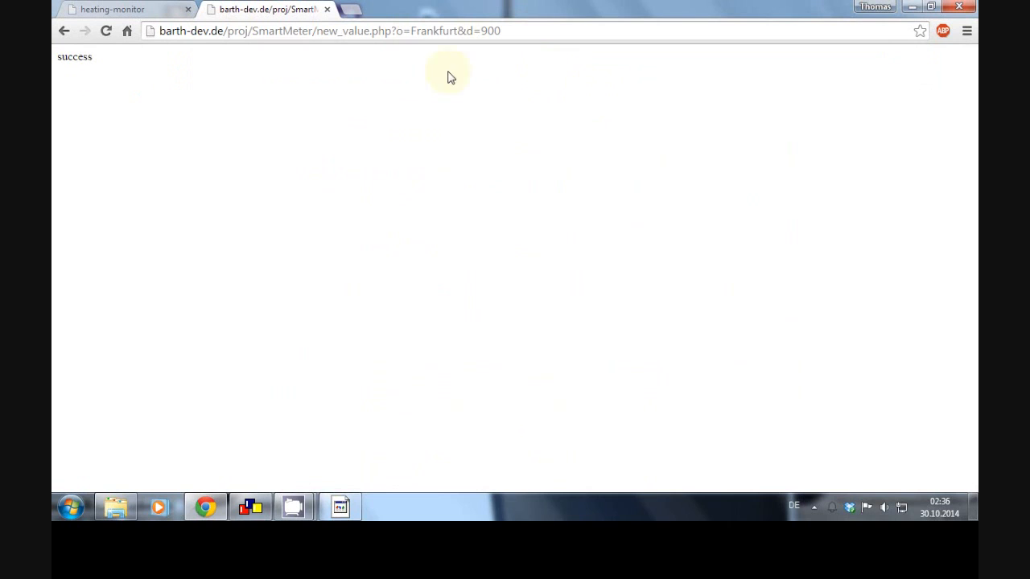
double_click(74, 56)
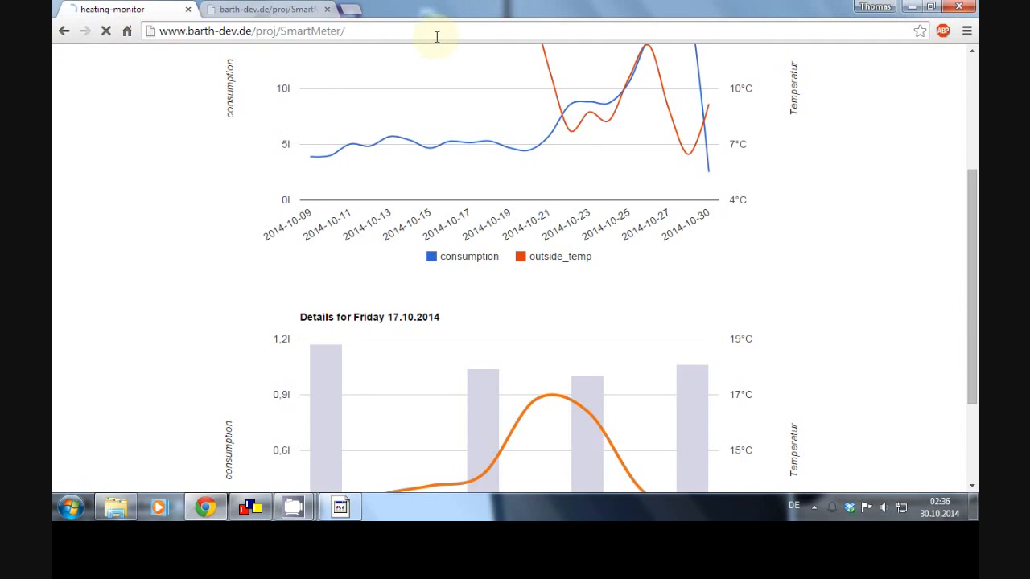
scroll(down, 3)
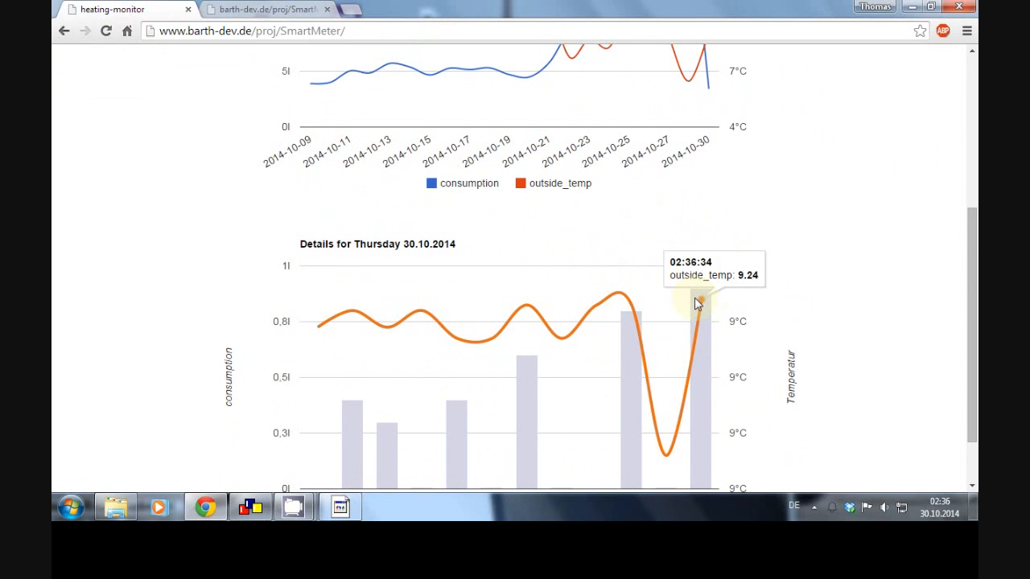
scroll(down, 3)
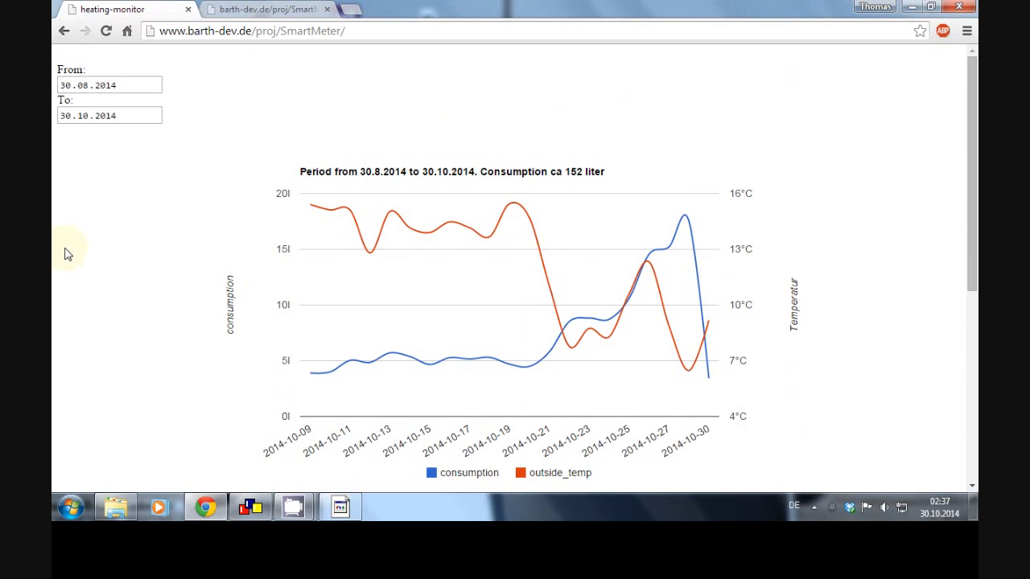
mouse_move(765, 357)
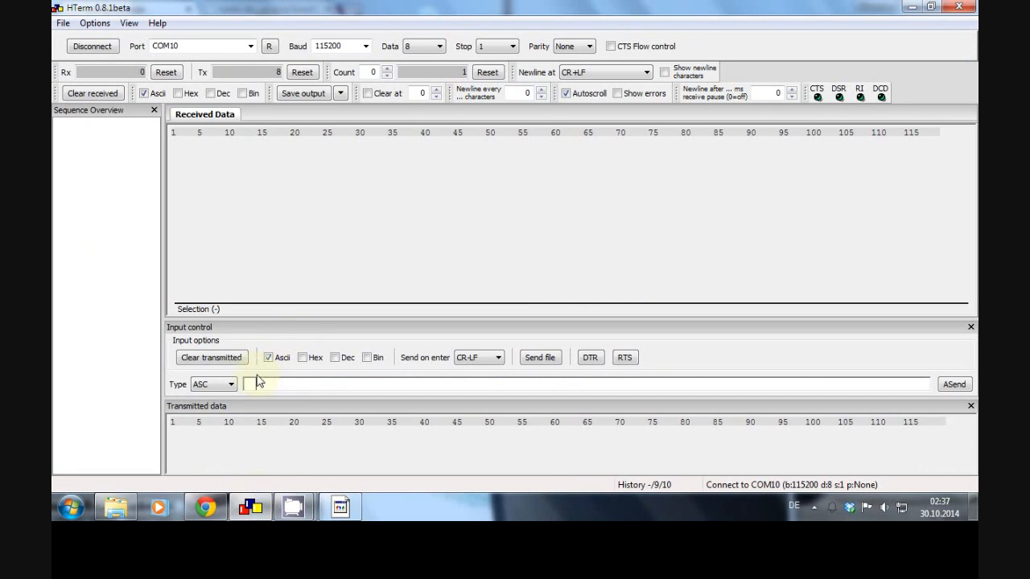
mouse_move(345, 507)
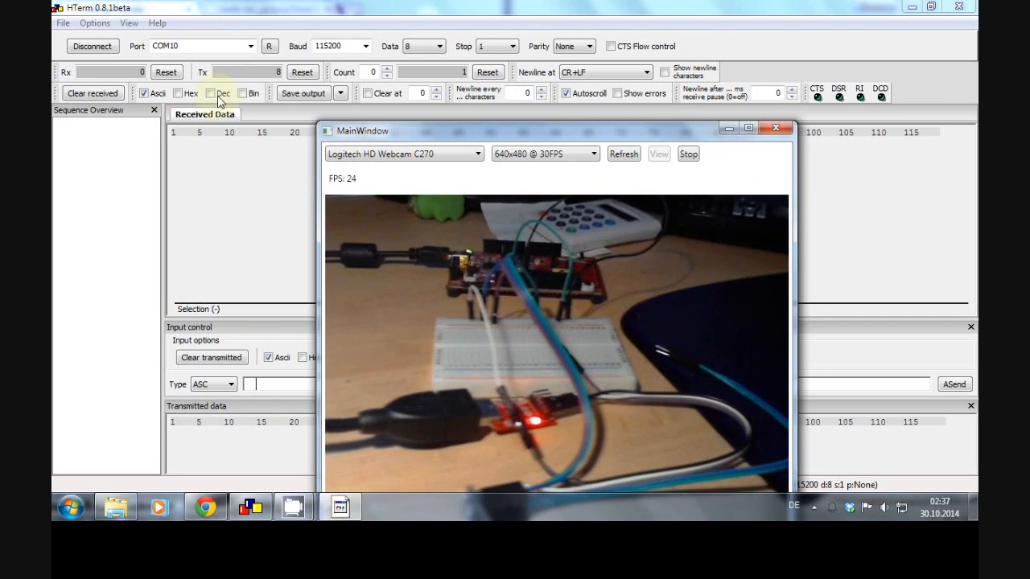
Send AT and AT+HELP so the module answers OK and lists its CIP commands.
click(776, 129)
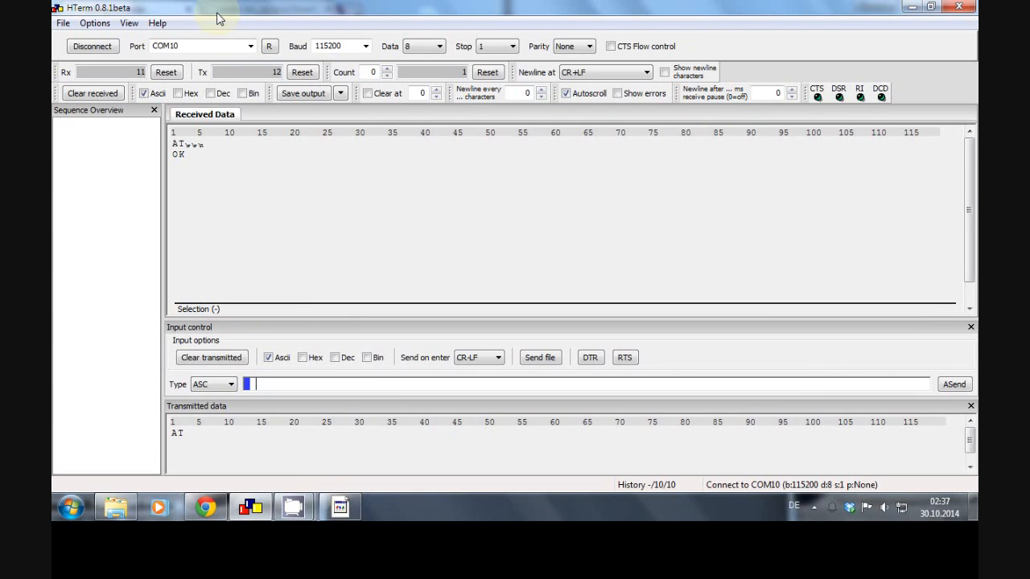
text(AT+B)
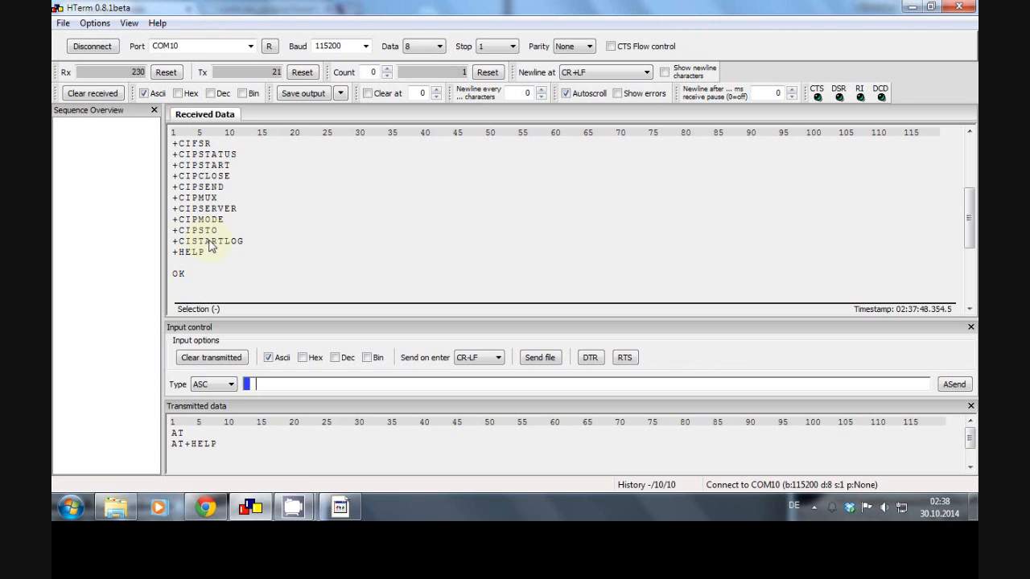
mouse_move(201, 251)
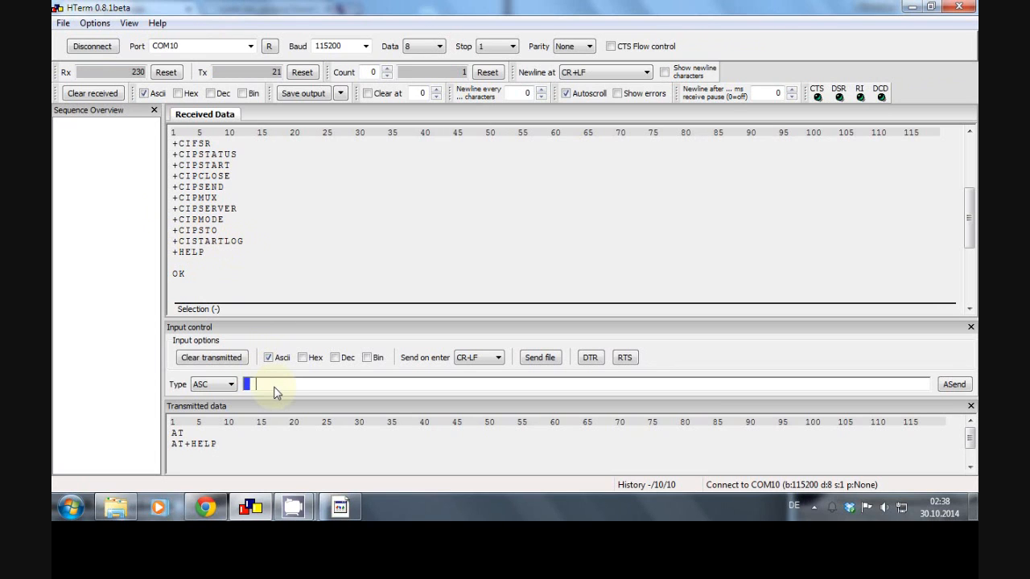
text(AT)
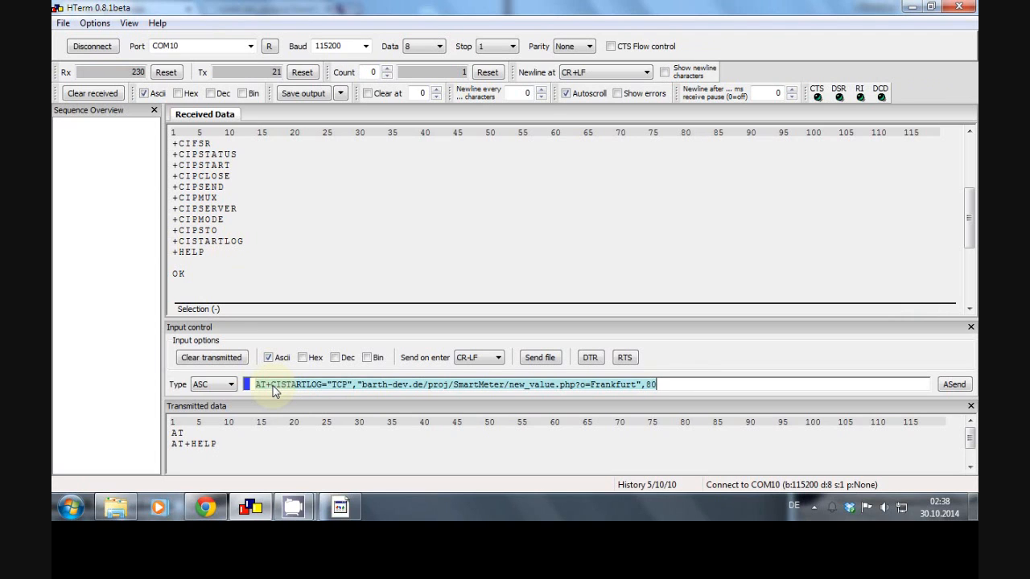
mouse_move(338, 393)
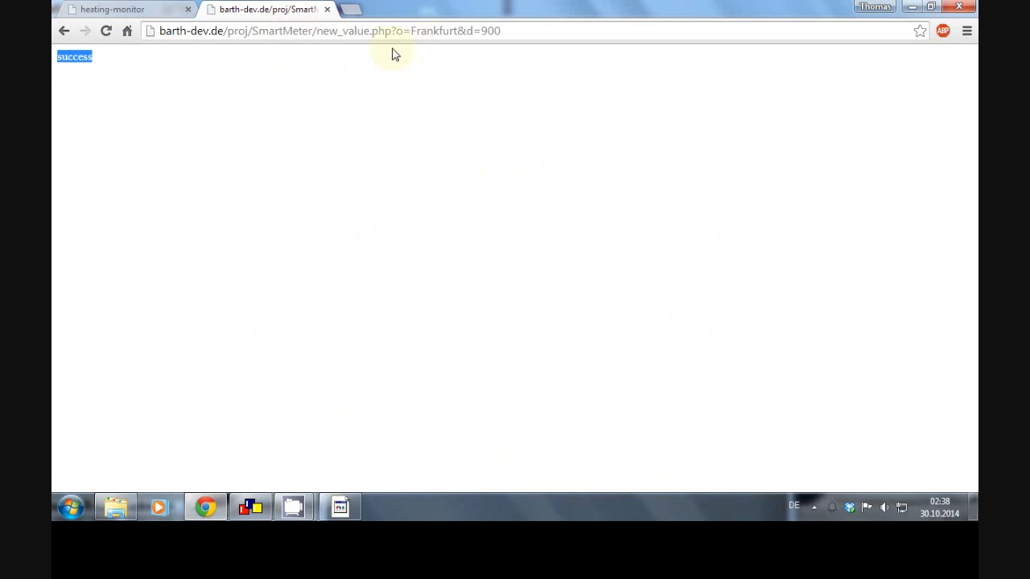
Enter AT+CISTARTLOG="TCP","barth-dev.de/proj/SmartMeter/new_value.php?o=Frankfurt",80 in the input line.
click(113, 9)
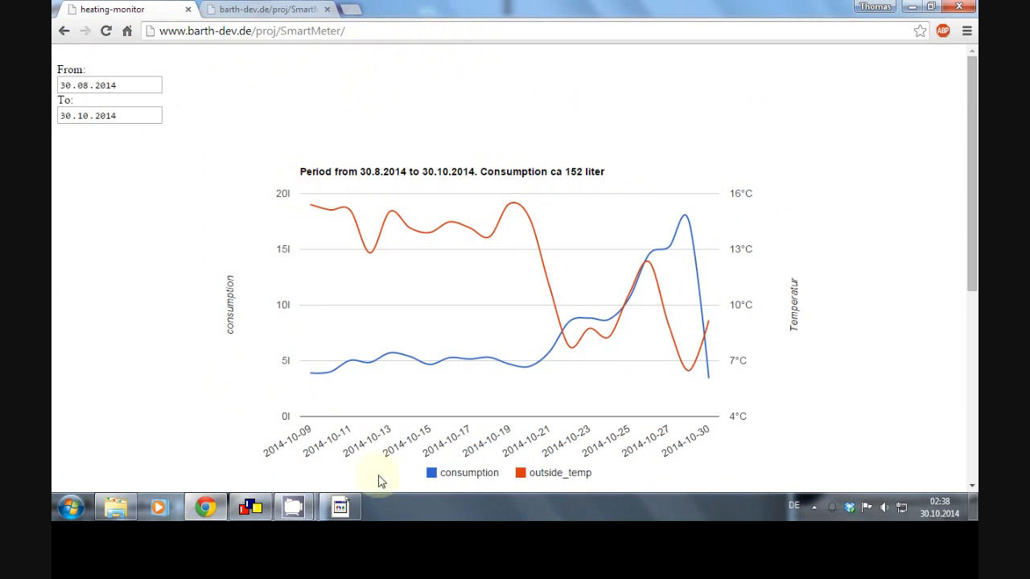
click(251, 507)
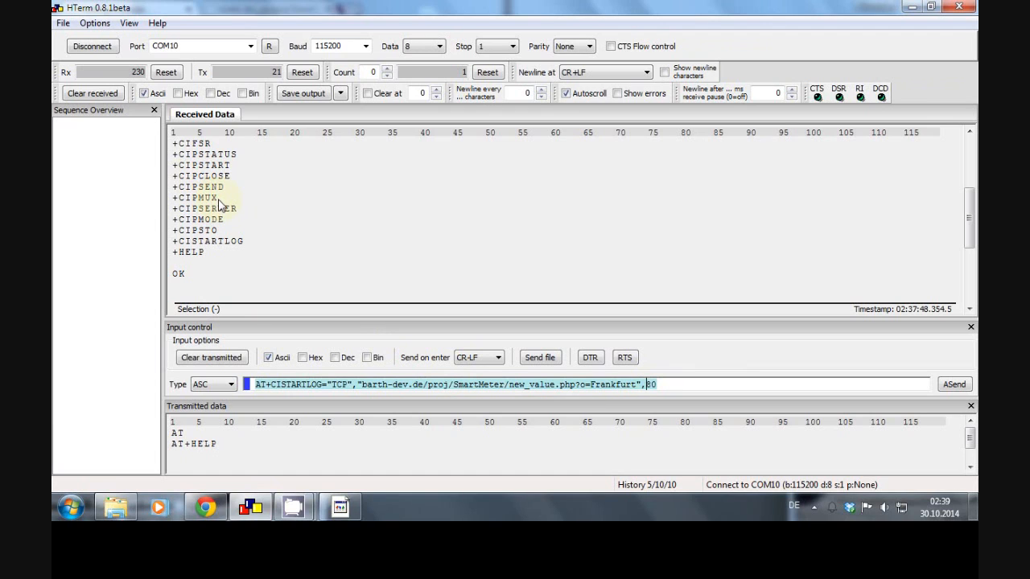
mouse_move(213, 203)
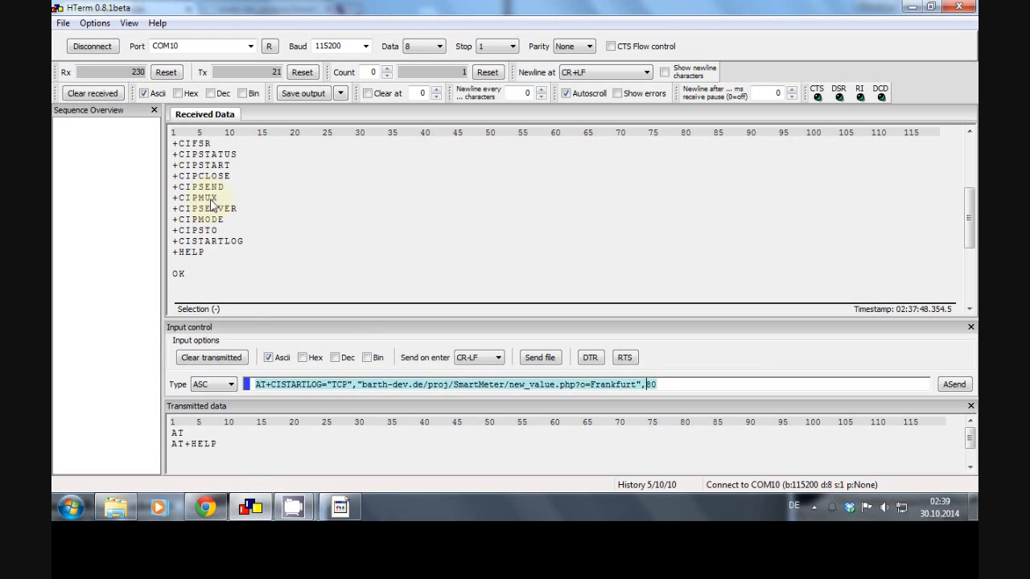
mouse_move(640, 384)
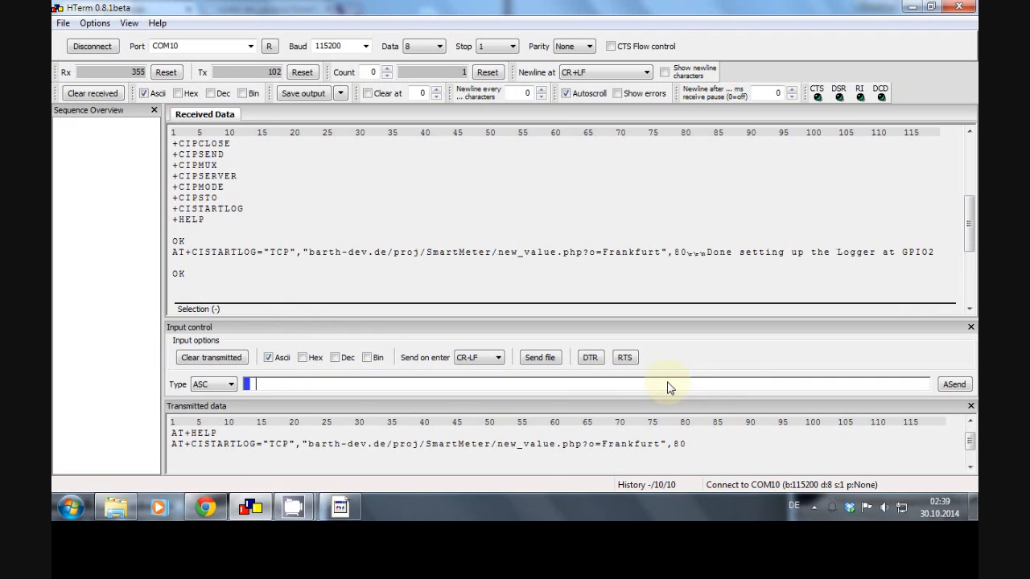
mouse_move(763, 280)
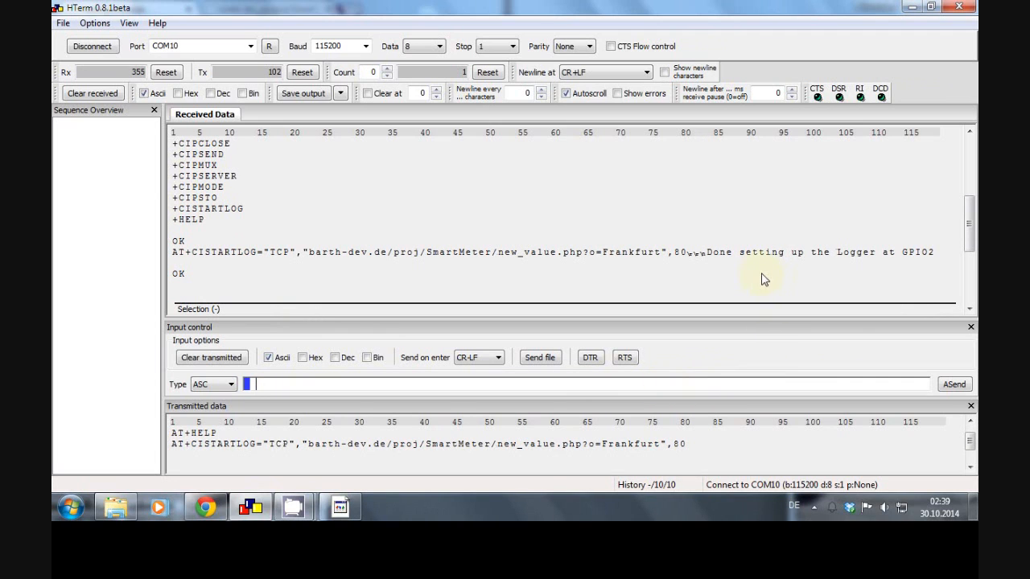
mouse_move(873, 271)
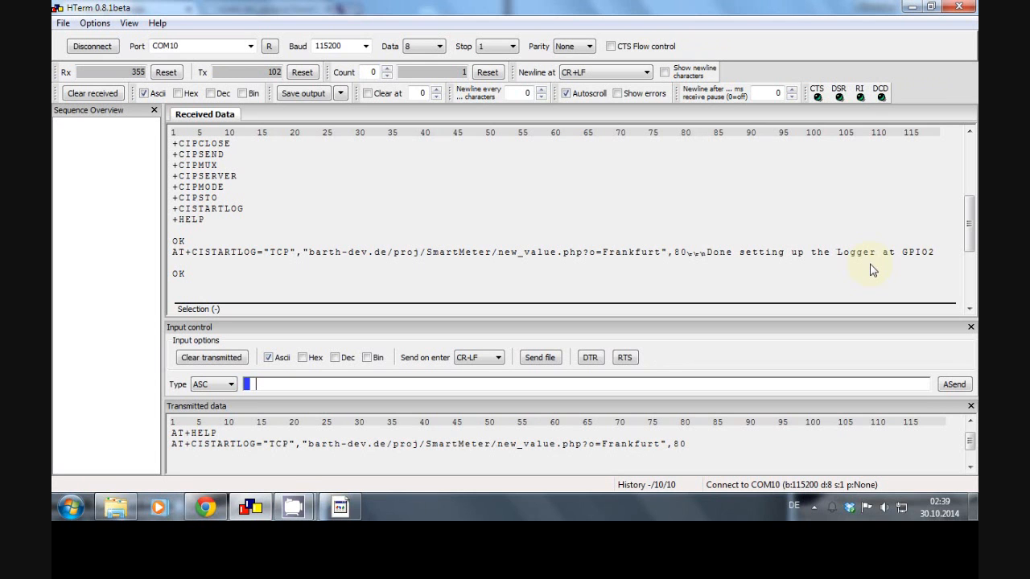
Send the CISTARTLOG command; logger set up at GPIO2 and the GET to new_value.php returns HTTP 200 OK.
click(341, 507)
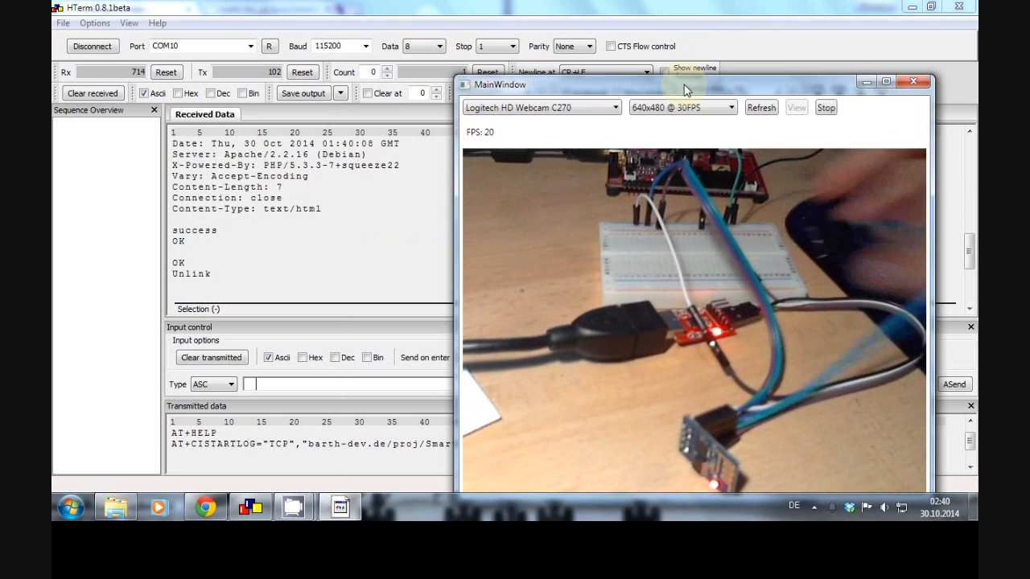
click(915, 81)
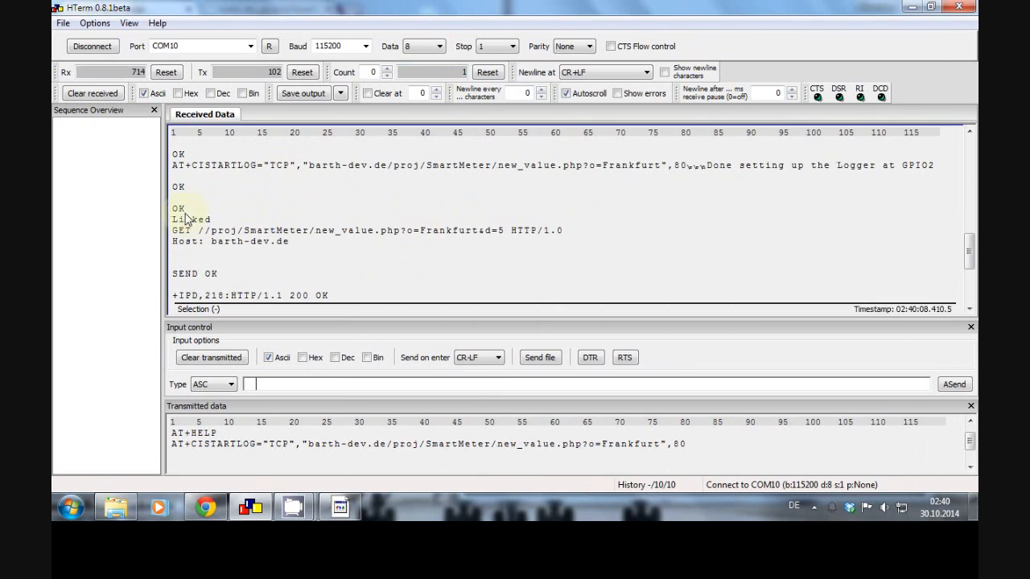
scroll(down, 3)
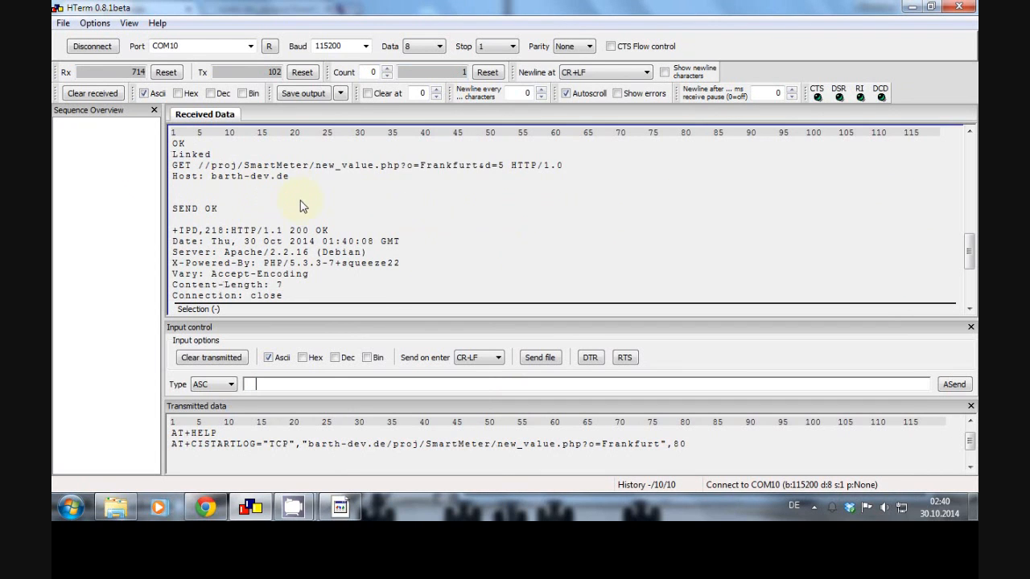
mouse_move(228, 185)
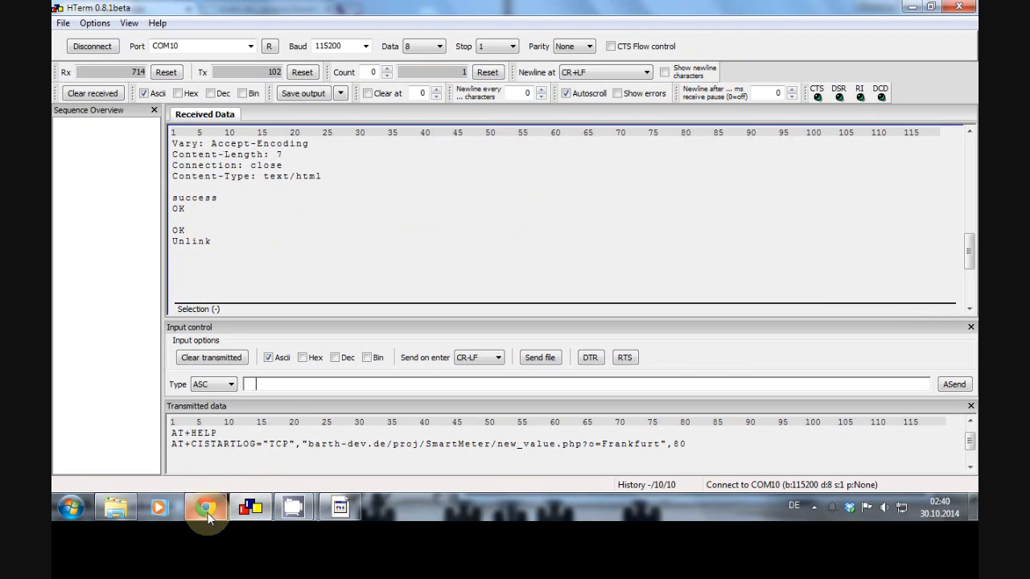
View the Details for Thursday 30.10.2014 chart with readings up to about 02:40 including the posted value.
click(206, 507)
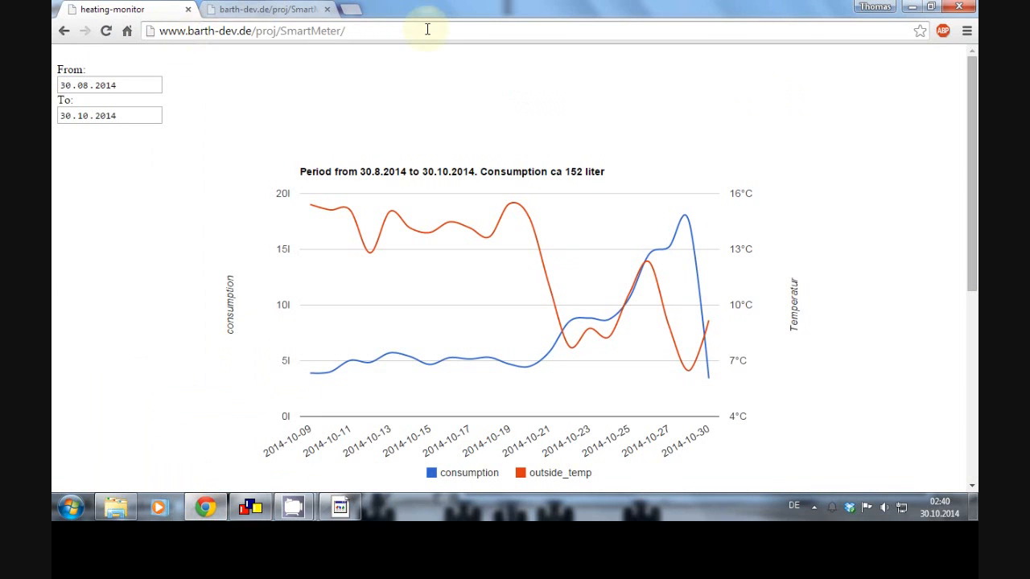
scroll(down, 3)
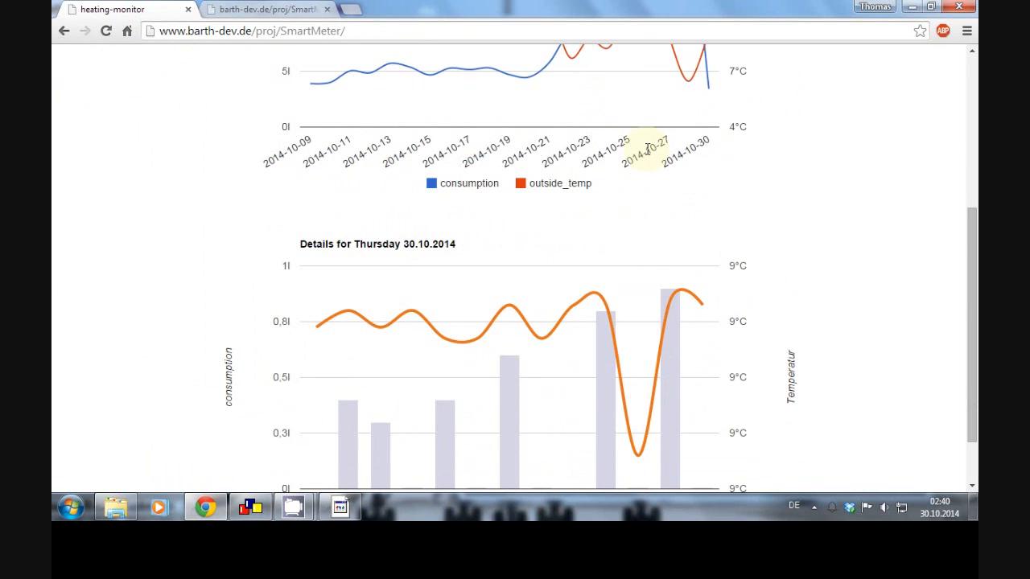
scroll(down, 3)
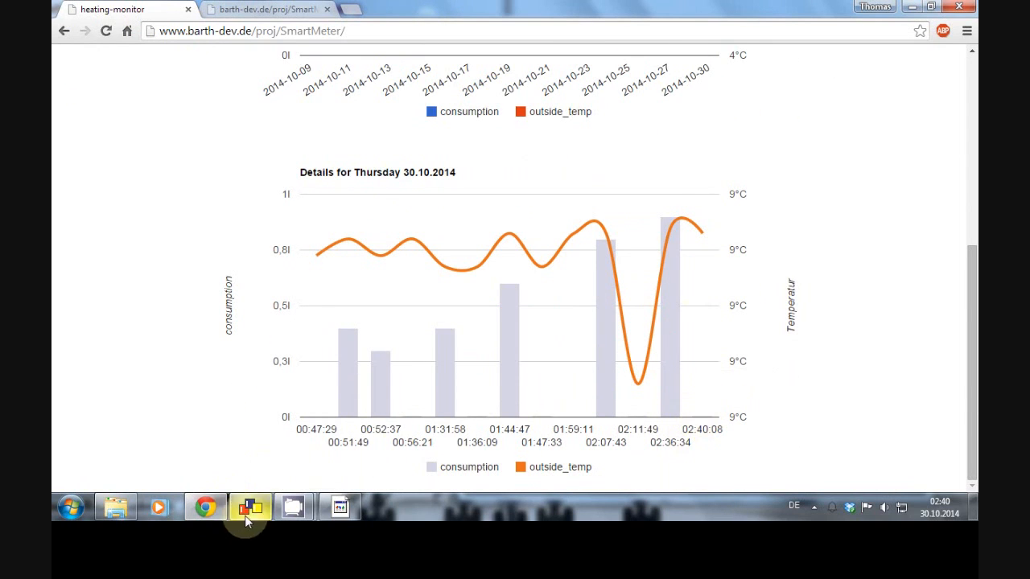
click(249, 507)
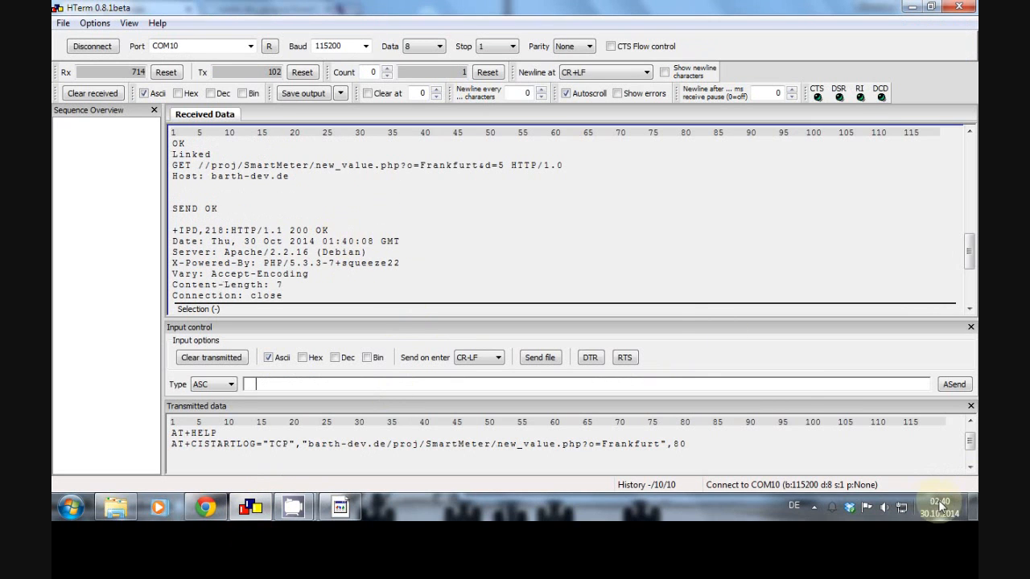
mouse_move(530, 216)
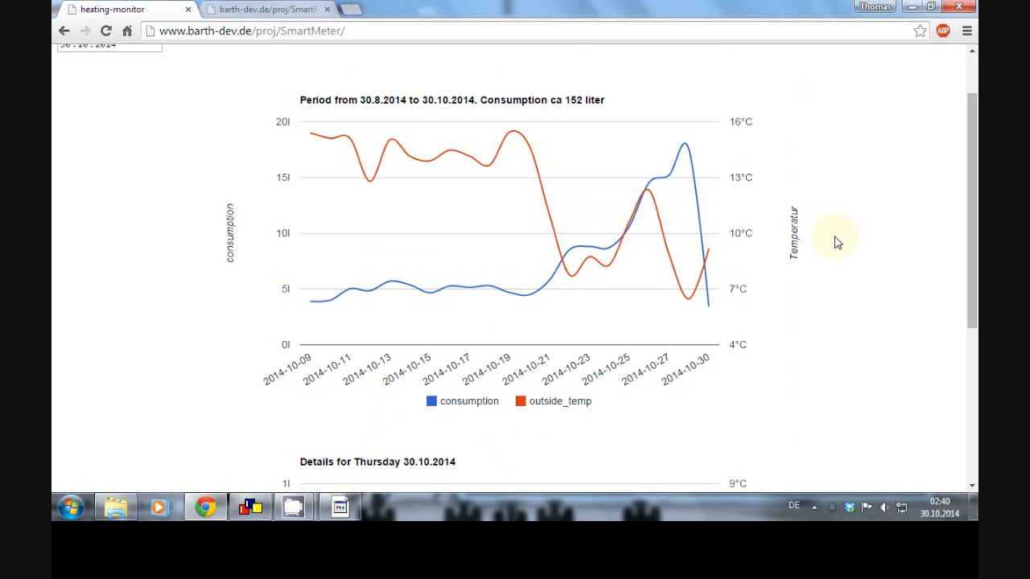
scroll(down, 3)
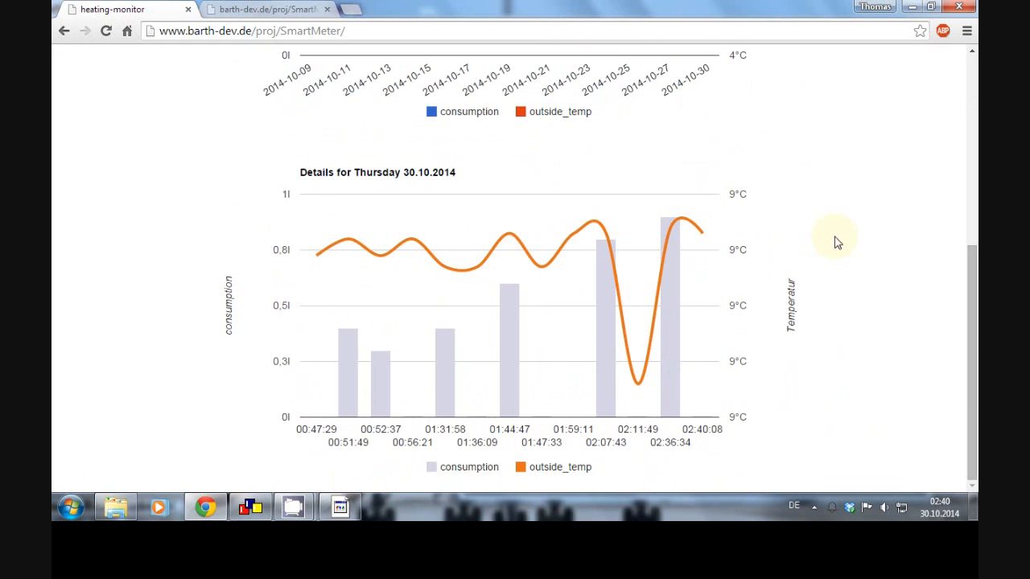